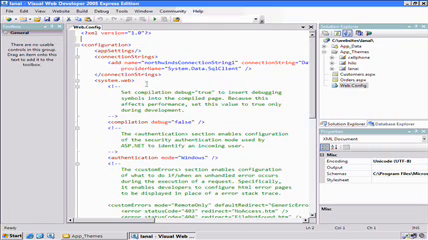
Step: Enter the new value into the highlighted attribute in web.config
{"action": "scroll", "scroll_direction": "down", "scroll_amount": 3}
{"action": "type", "text": "<pages theme=\"lanai\" />"}
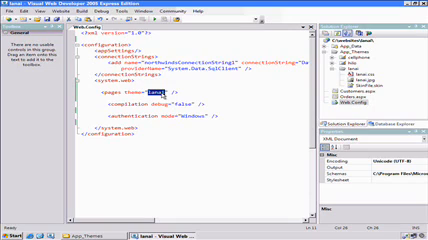
{"action": "type", "text": "hilo"}
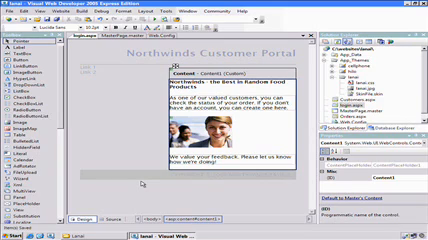
Step: View the portal page's HTML markup in Source view and read down through it
{"action": "left_click", "coordinate": [330, 106]}
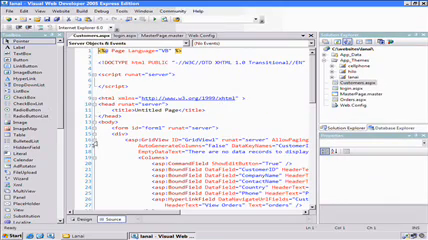
{"action": "scroll", "scroll_direction": "down", "scroll_amount": 3}
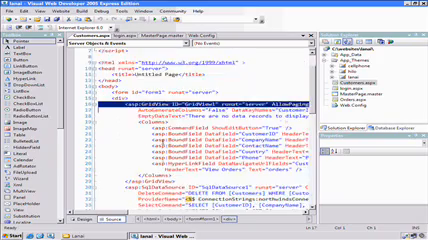
{"action": "scroll", "scroll_direction": "down", "scroll_amount": 3}
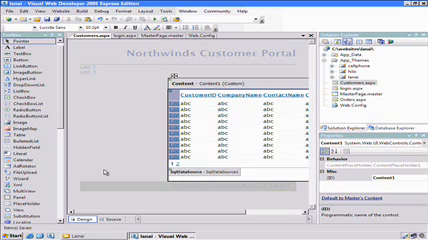
Step: Close the open page, acknowledge the warning, and select another portal page in Solution Explorer
{"action": "left_click", "coordinate": [98, 34]}
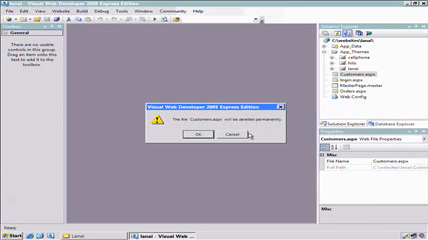
{"action": "left_click", "coordinate": [206, 140]}
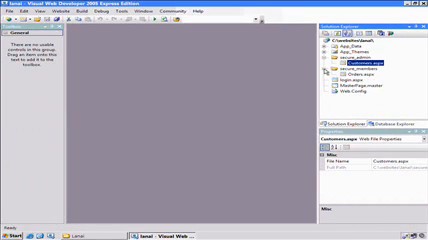
{"action": "left_click", "coordinate": [352, 76]}
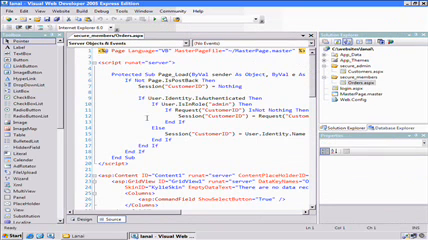
{"action": "scroll", "scroll_direction": "down", "scroll_amount": 3}
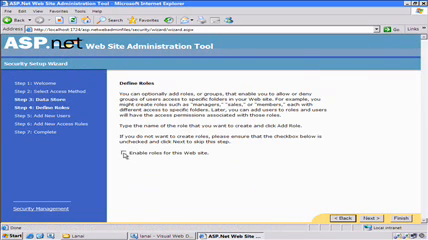
Step: Turn on 'Enable roles for this Web site' in the Security Setup Wizard
{"action": "left_click", "coordinate": [200, 176]}
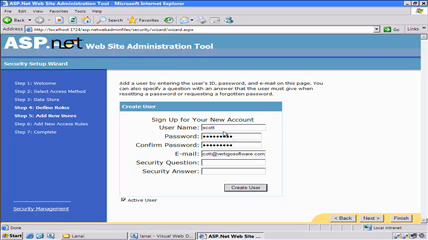
Step: Enter the security question 'What is your f...' with the answer 'blue' for the new user
{"action": "type", "text": "What is your favorite color?"}
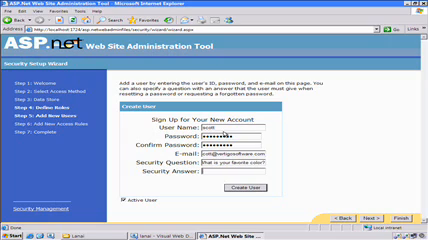
{"action": "type", "text": "blue"}
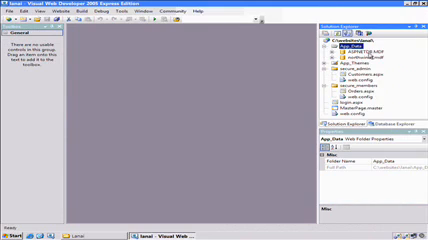
Step: Select the site's page in Solution Explorer to open it for design editing
{"action": "left_click", "coordinate": [324, 54]}
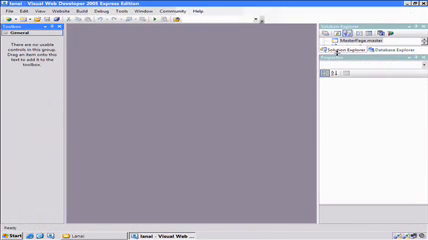
Step: Show the context menu of actions for a site page in Solution Explorer
{"action": "right_click", "coordinate": [344, 76]}
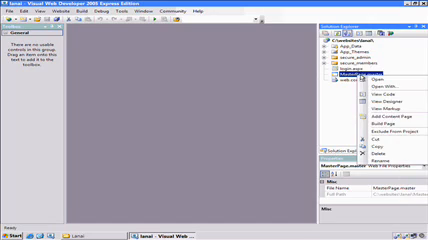